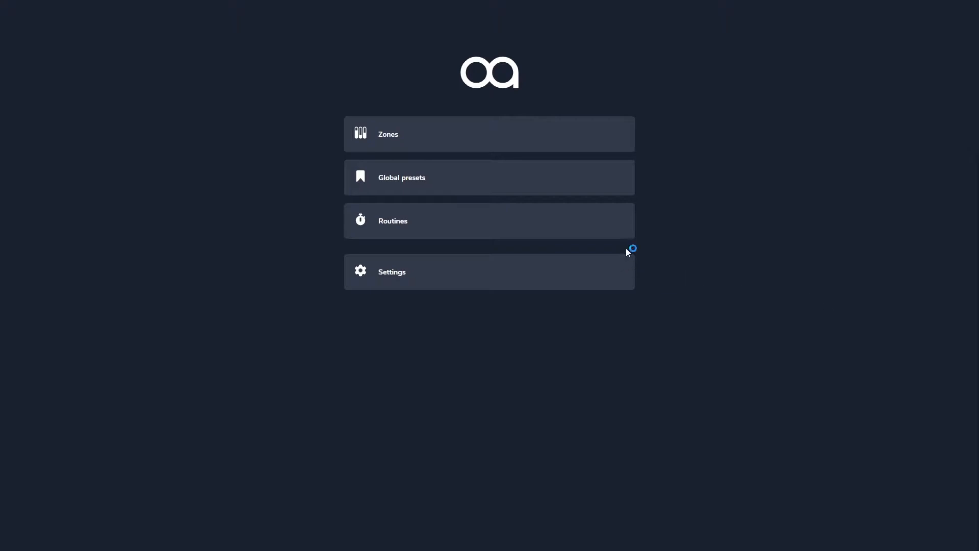
mouse_move(624, 194)
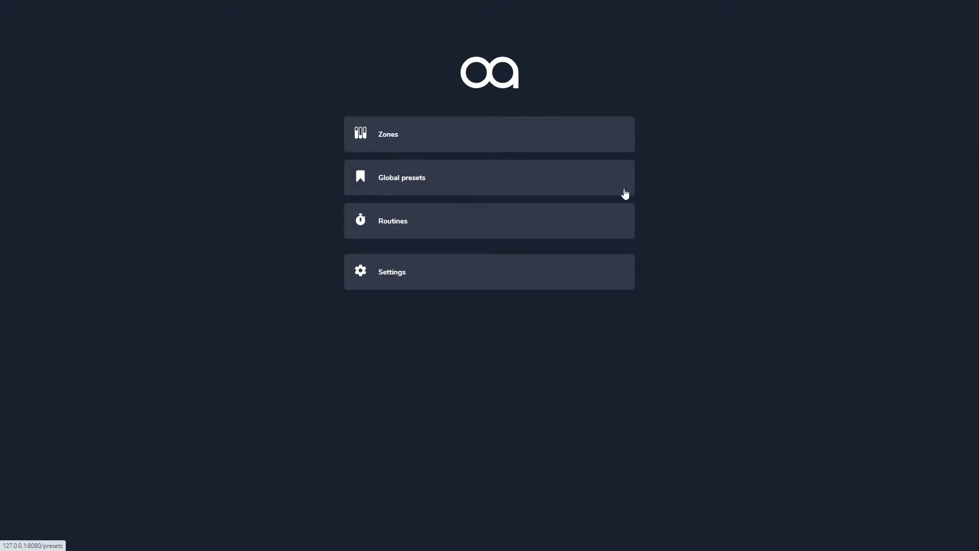
mouse_move(602, 273)
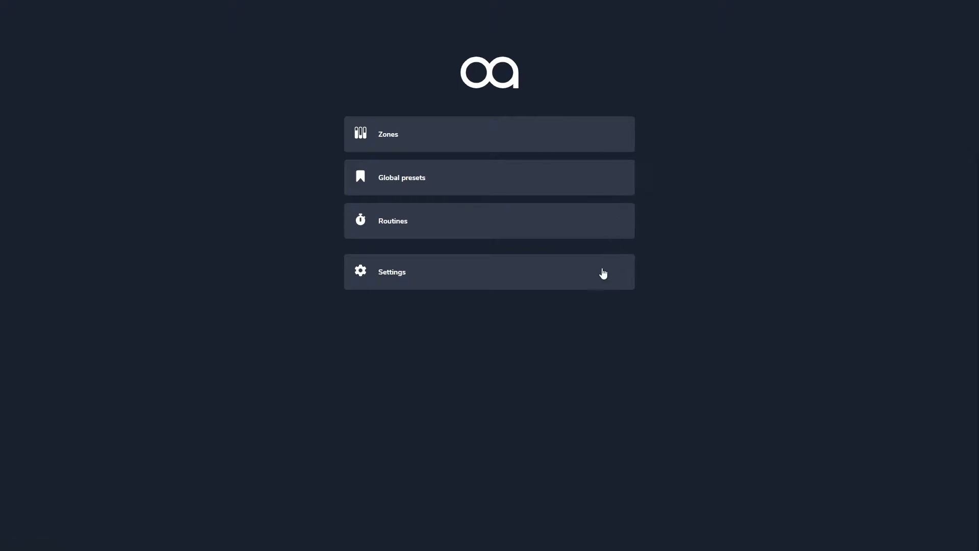
mouse_move(598, 277)
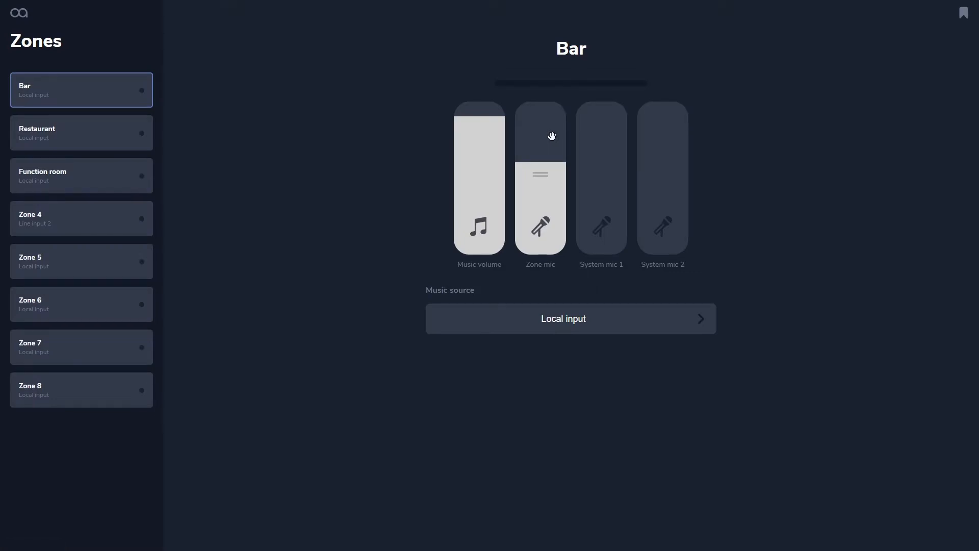
Show the Bar zone's music source choices: Local input, Line inputs 1–4 and HDMI inputs 1–2.
click(569, 318)
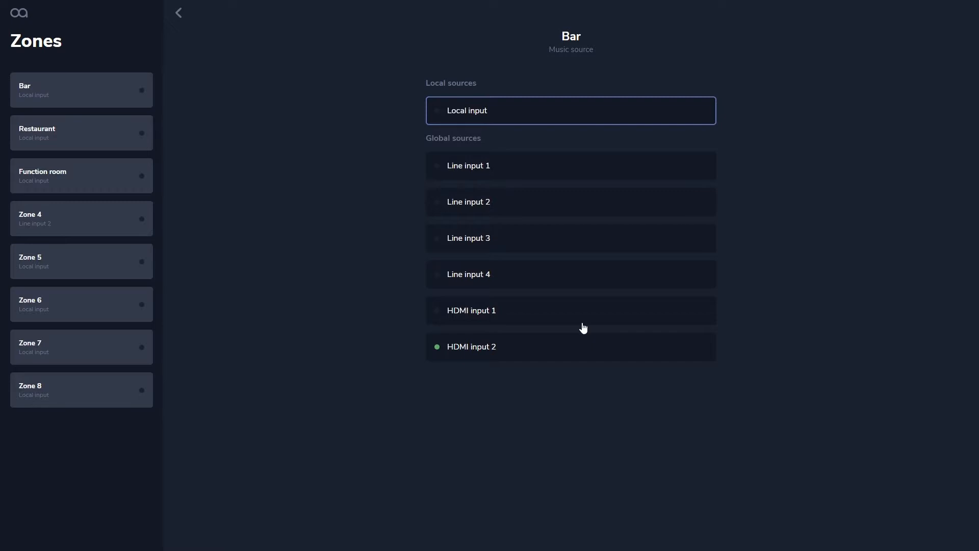
mouse_move(581, 350)
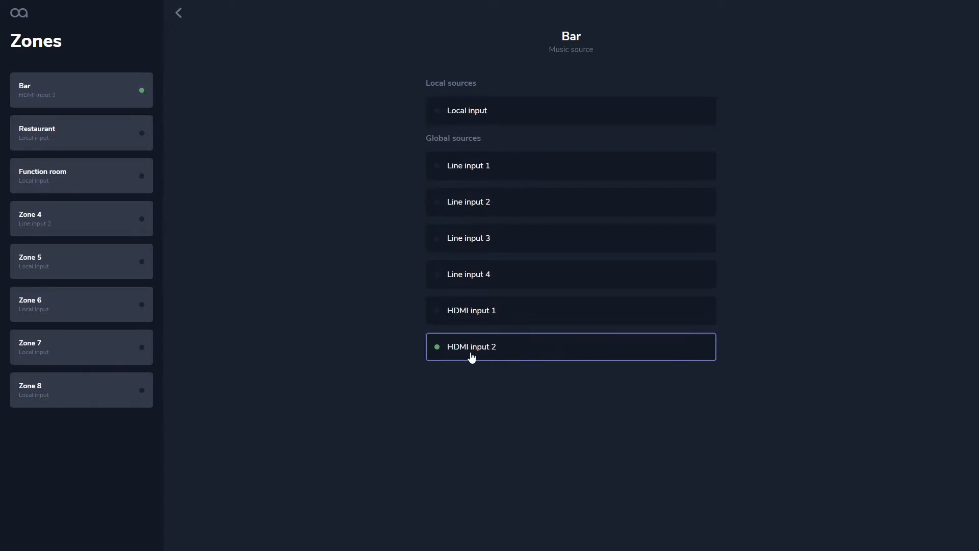
mouse_move(476, 350)
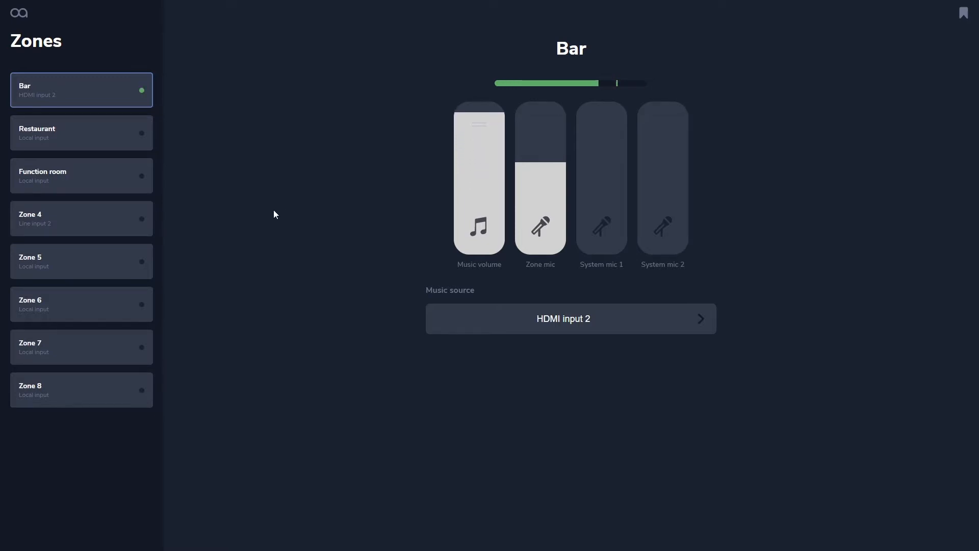
click(80, 132)
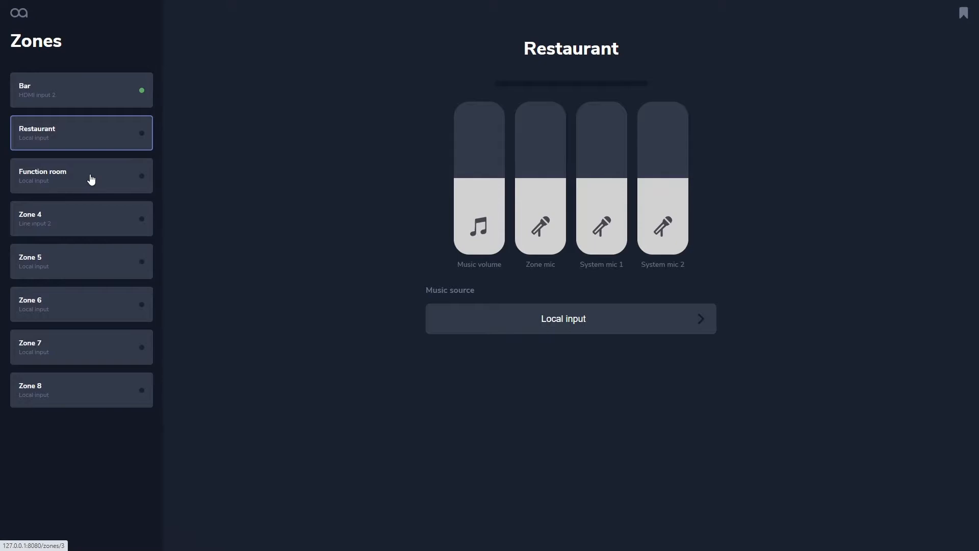
click(81, 90)
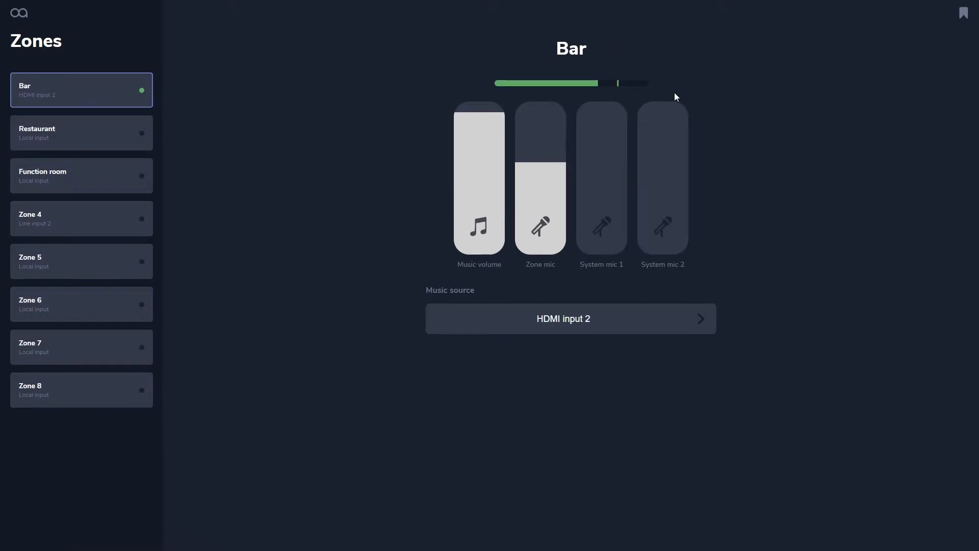
mouse_move(814, 51)
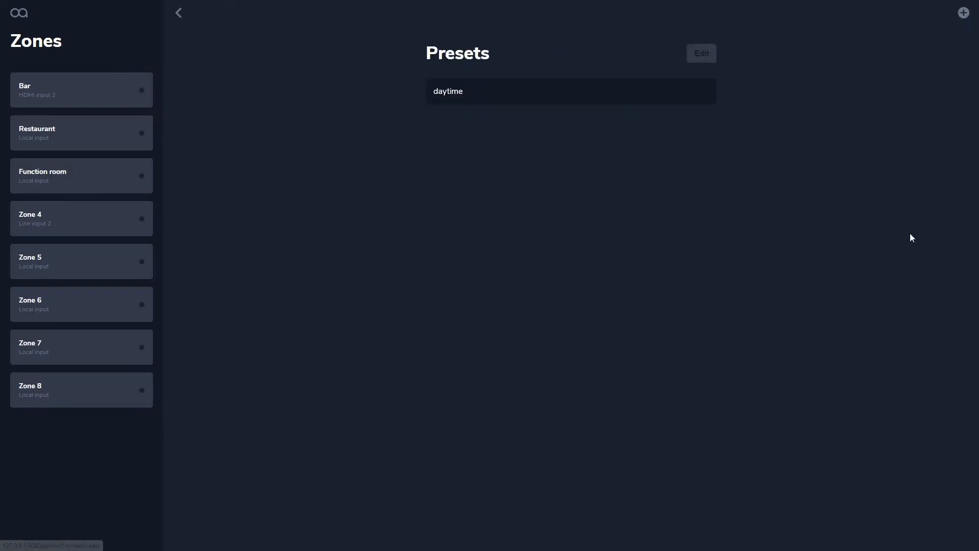
mouse_move(589, 98)
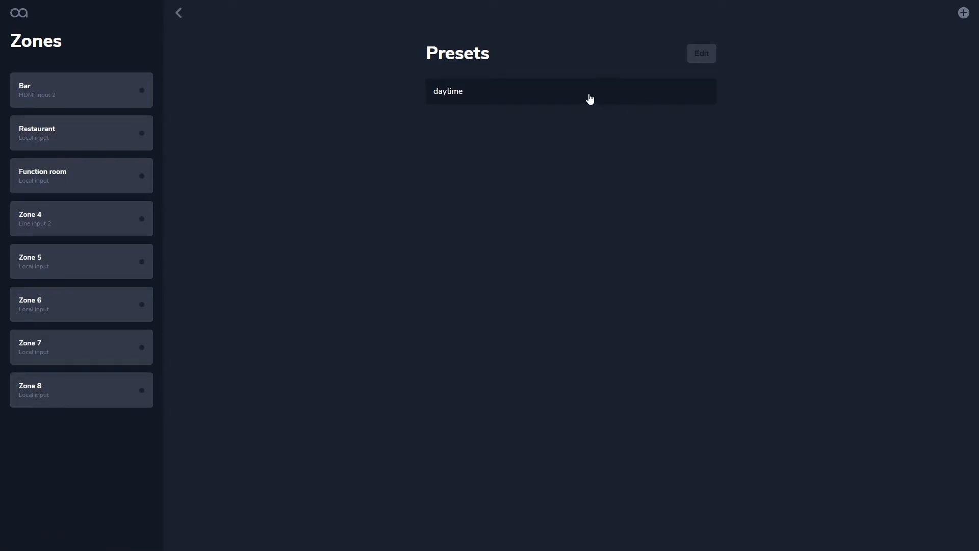
Recall the daytime preset in Bar, restoring Local input, and return to the home menu.
click(570, 91)
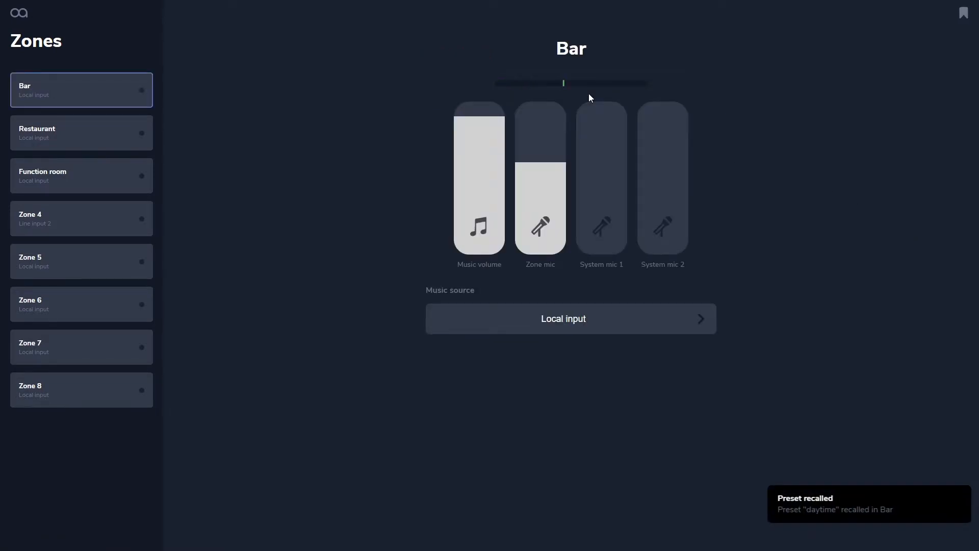
mouse_move(16, 30)
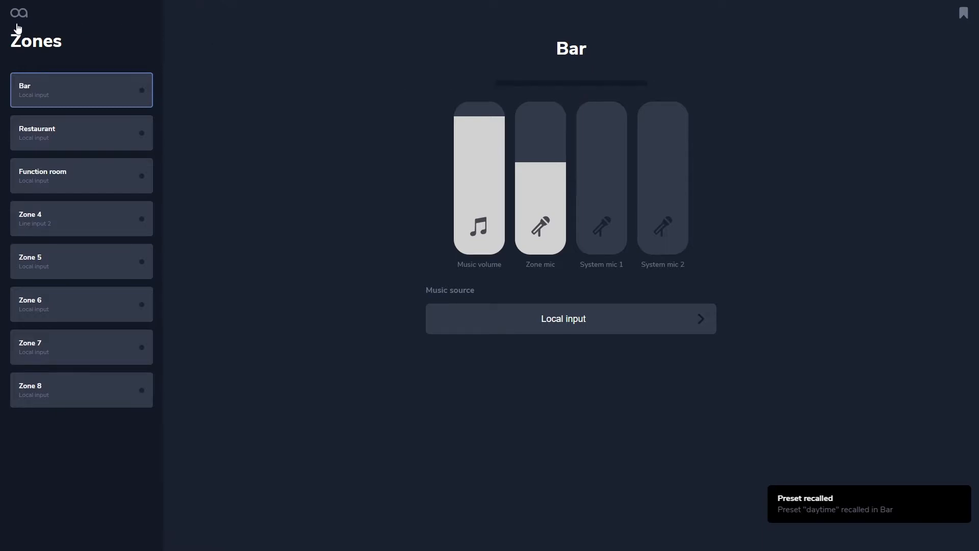
click(18, 13)
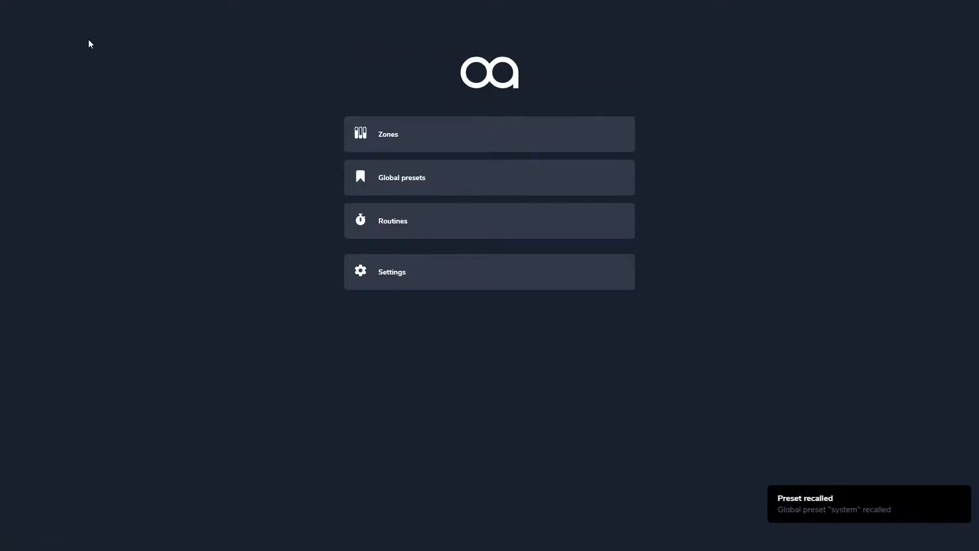
Show the Routines list with the daytime 9:00 am weekday routine in edit mode.
click(489, 220)
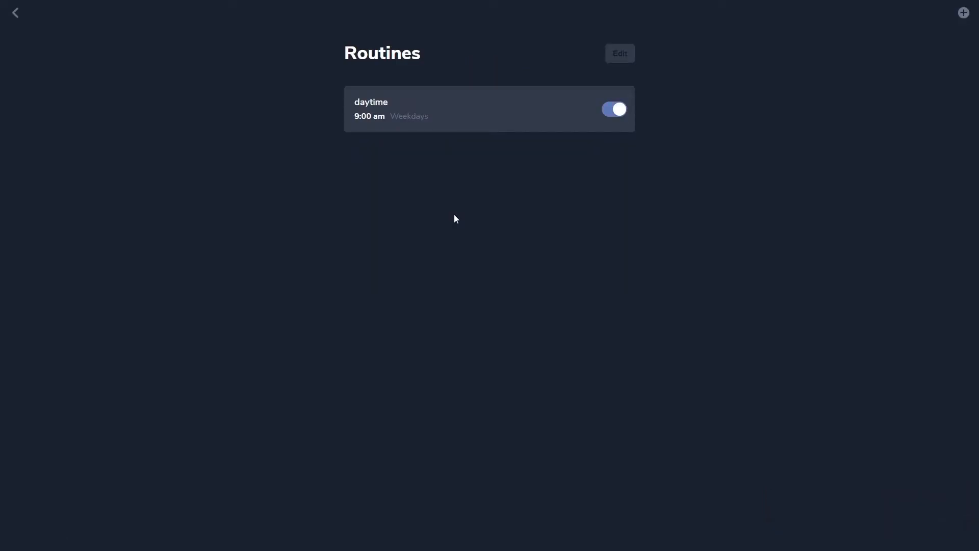
click(619, 53)
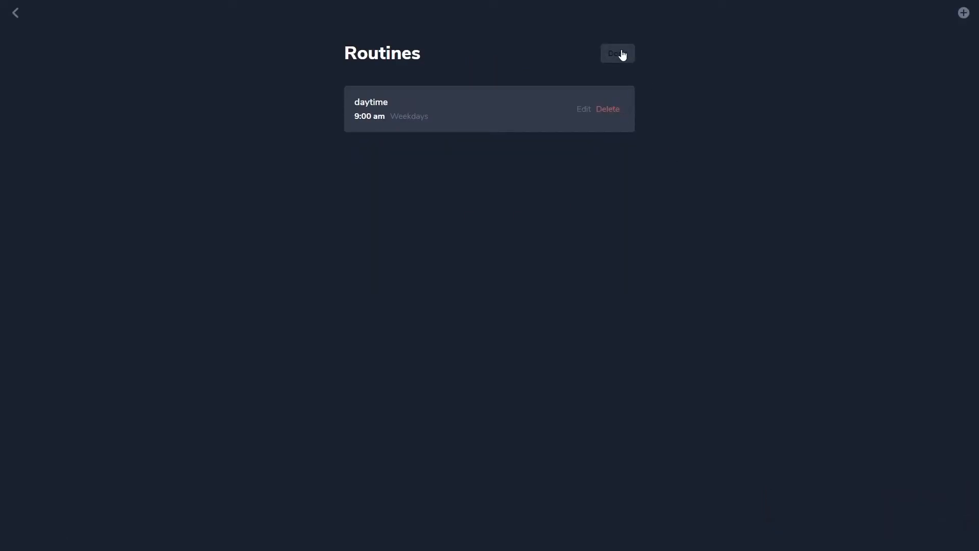
mouse_move(586, 117)
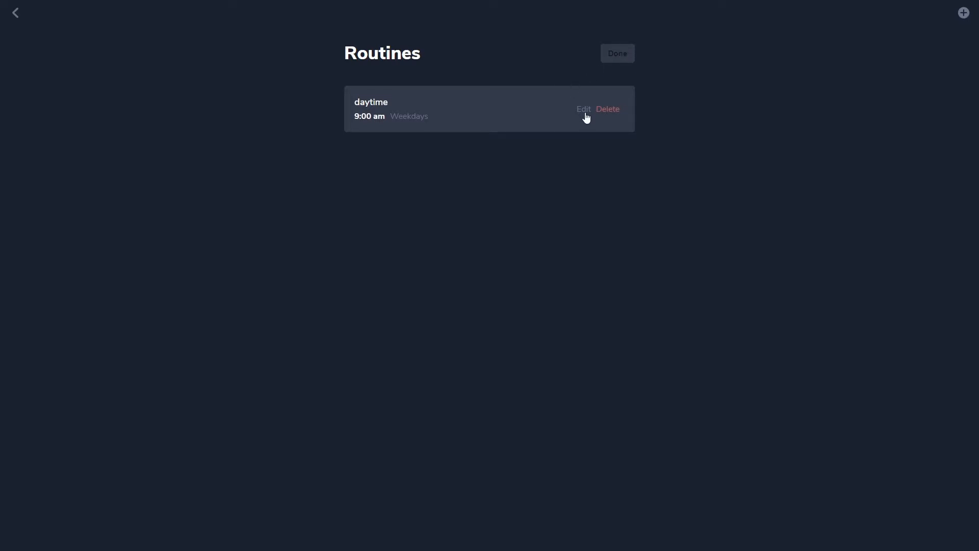
Make the daytime routine trigger the global 'system' preset at 9:00 am Tuesday–Friday and save it.
click(583, 109)
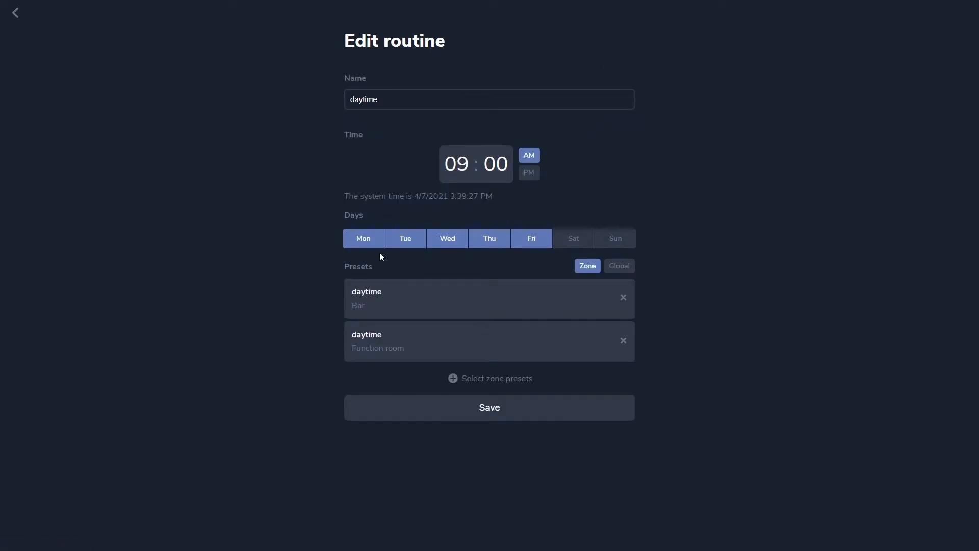
mouse_move(378, 252)
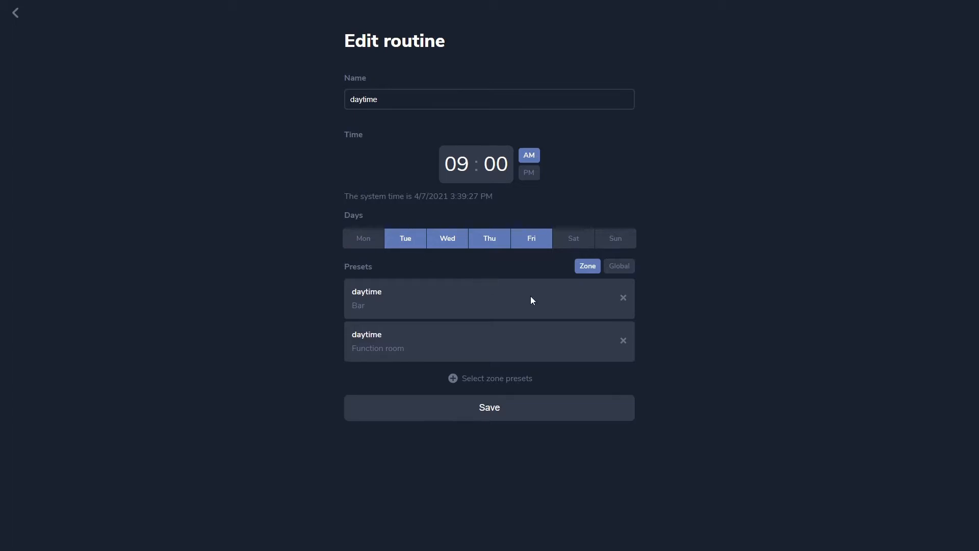
click(618, 265)
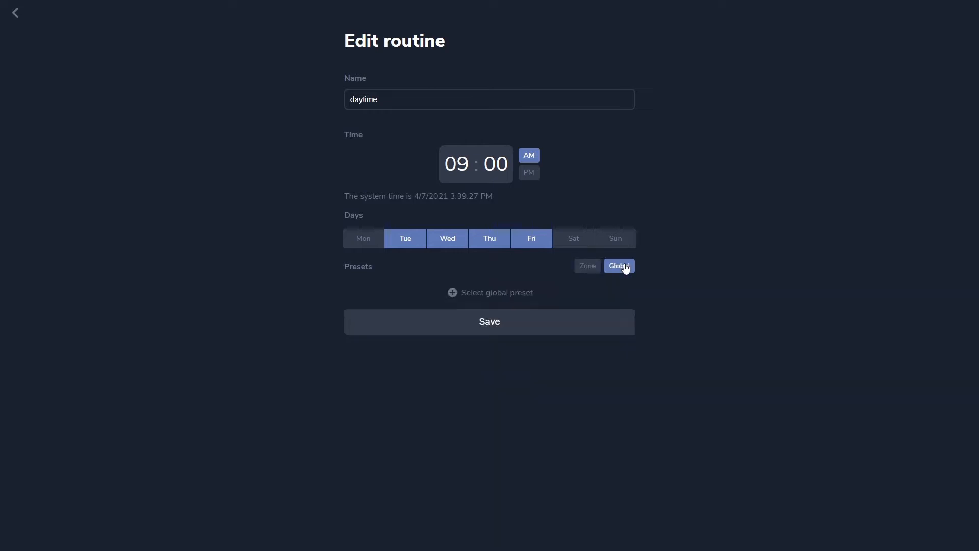
click(489, 292)
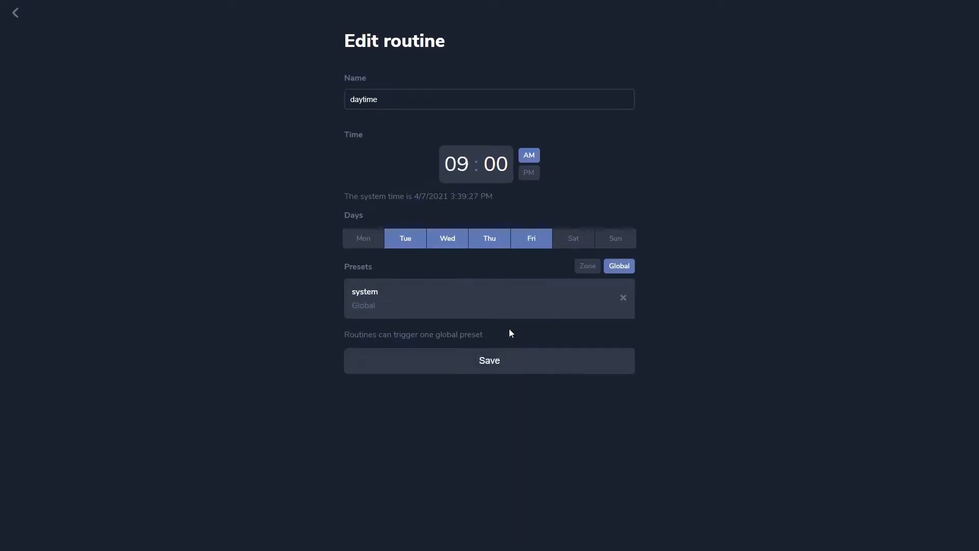
click(488, 360)
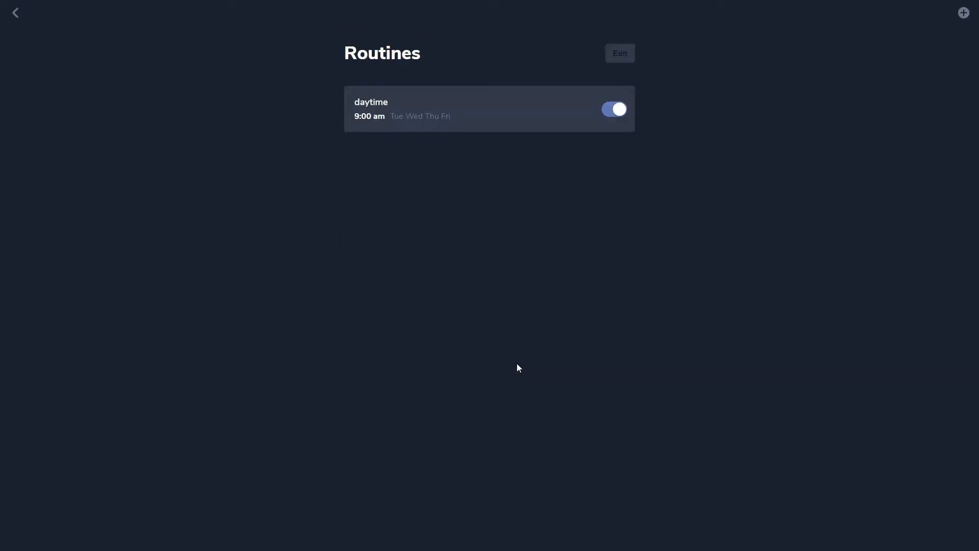
Go to Settings and view Bar's microphone EQ bands, then its line input low-cut EQ at 165 Hz.
click(15, 12)
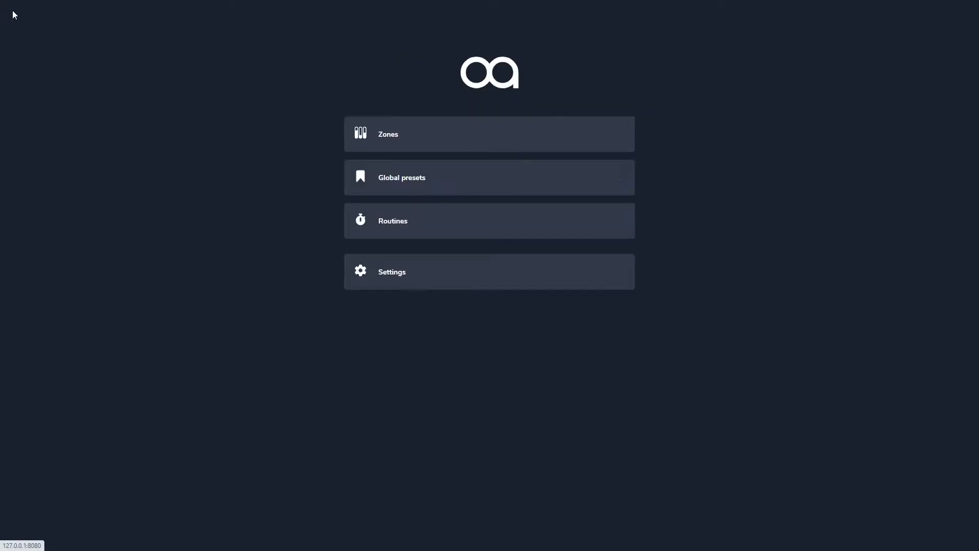
mouse_move(463, 280)
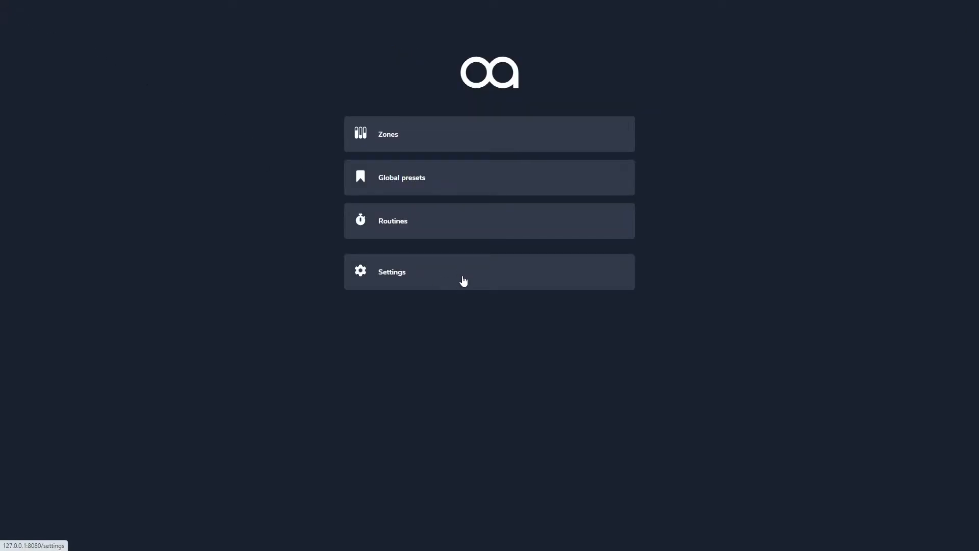
click(489, 271)
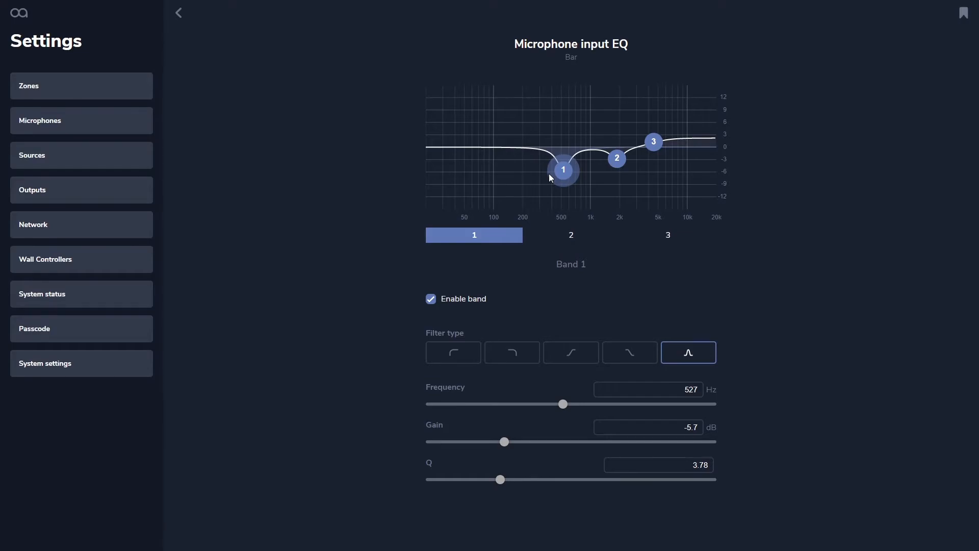
click(180, 12)
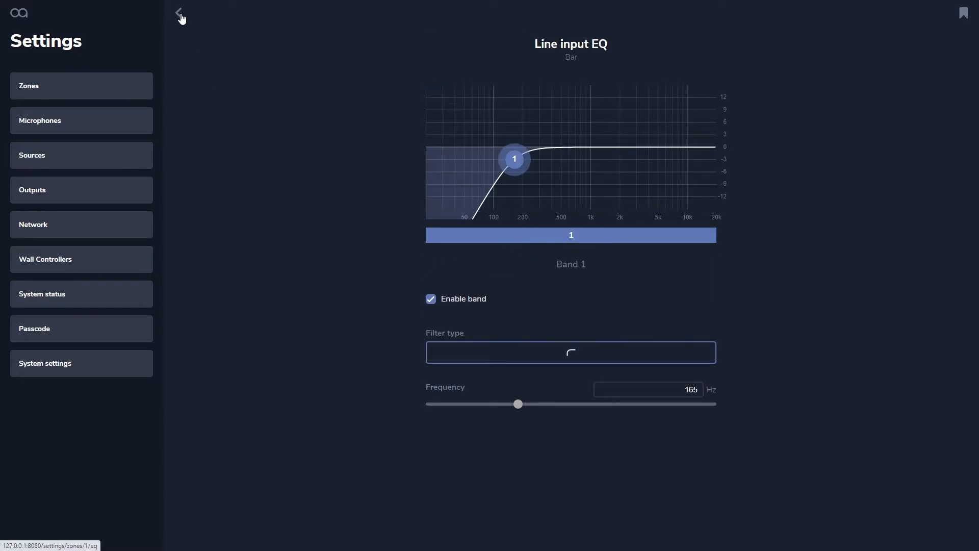
Review Bar's ducker (-25 dB, 6:1, 15 ms attack, 1000 ms release) and return to Zone 1 settings.
click(178, 12)
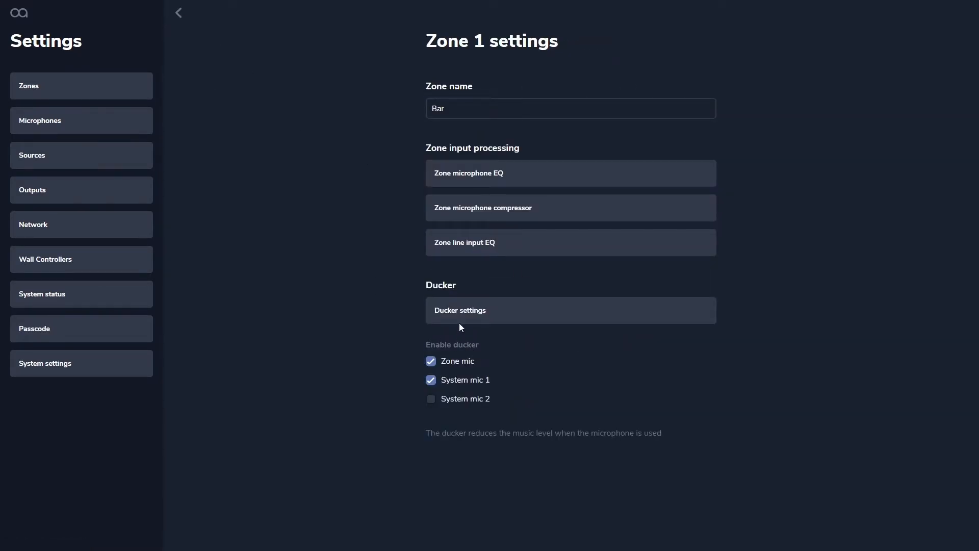
mouse_move(509, 310)
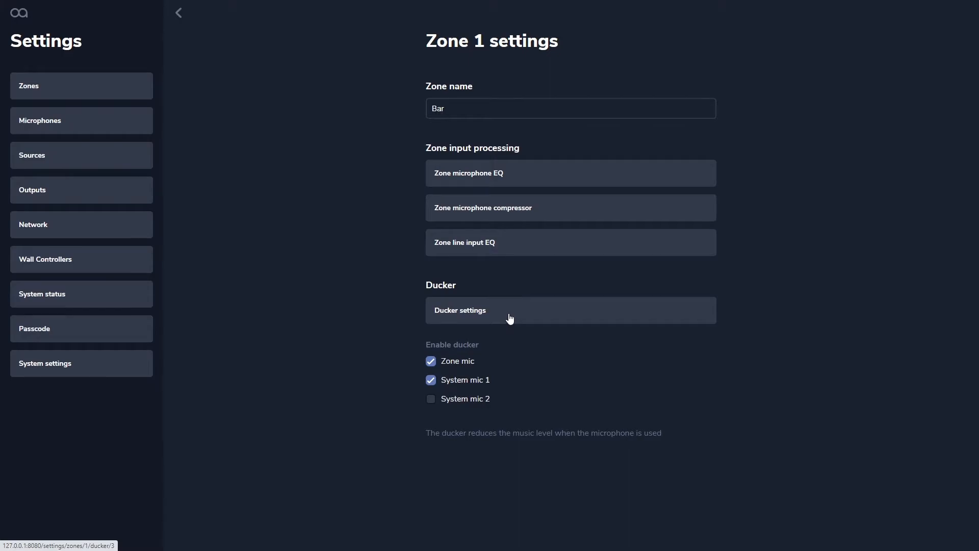
mouse_move(449, 394)
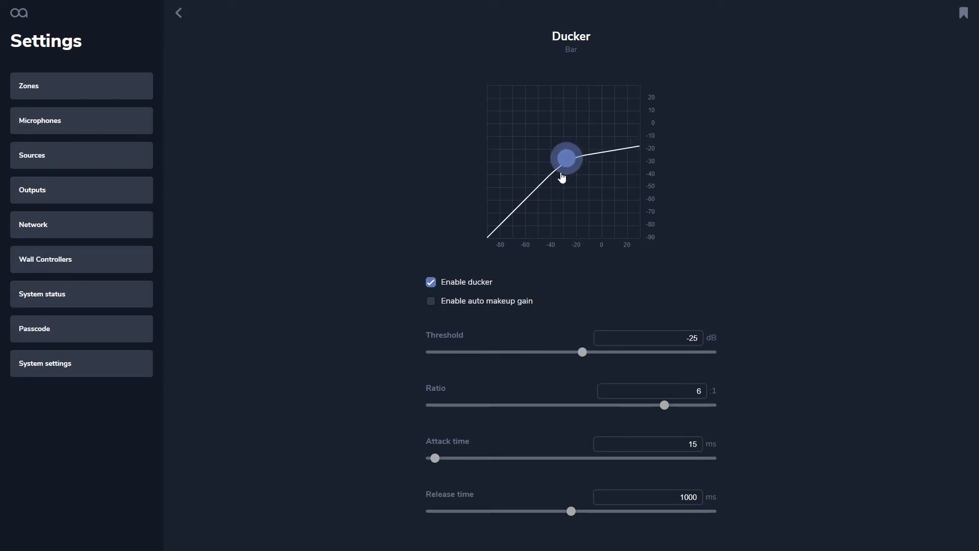
click(178, 12)
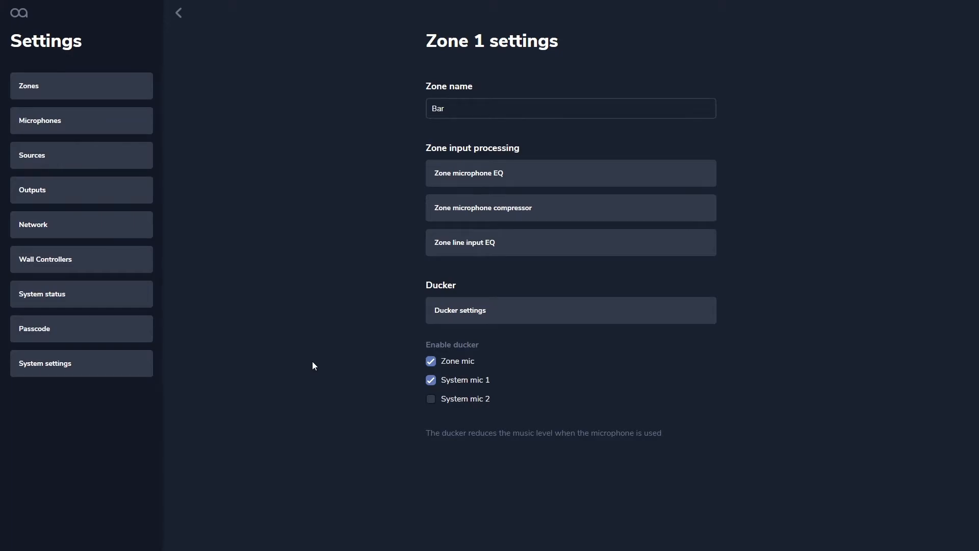
mouse_move(70, 136)
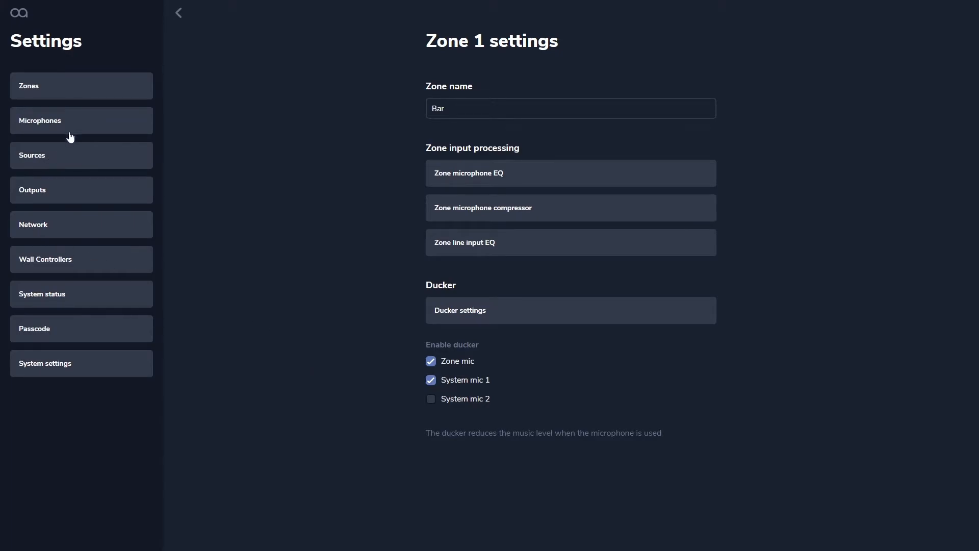
Show System mic 1's settings with its name, EQ/compressor processing and per-zone levels.
click(81, 120)
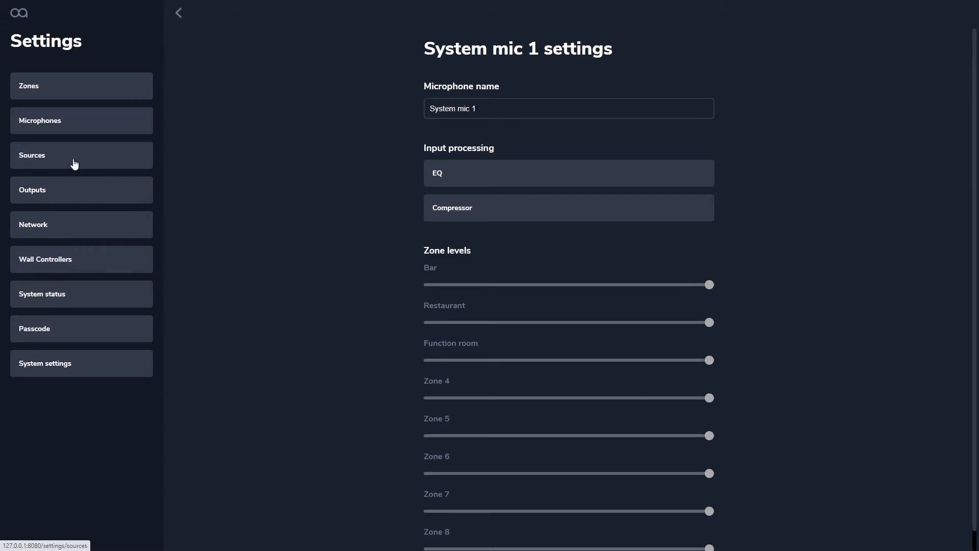
Browse the Sources list and show Line input 1's EQ with a single 306 Hz low-cut band.
click(80, 155)
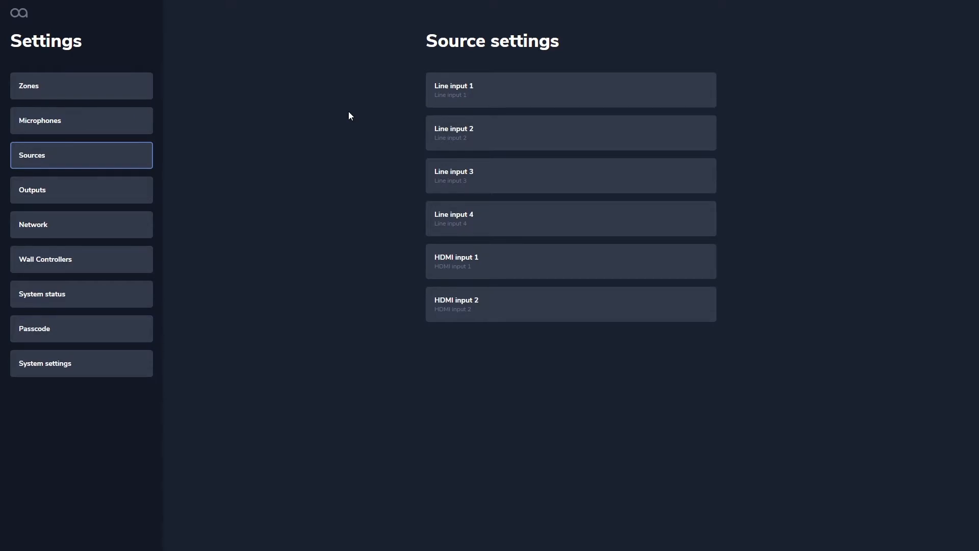
mouse_move(529, 91)
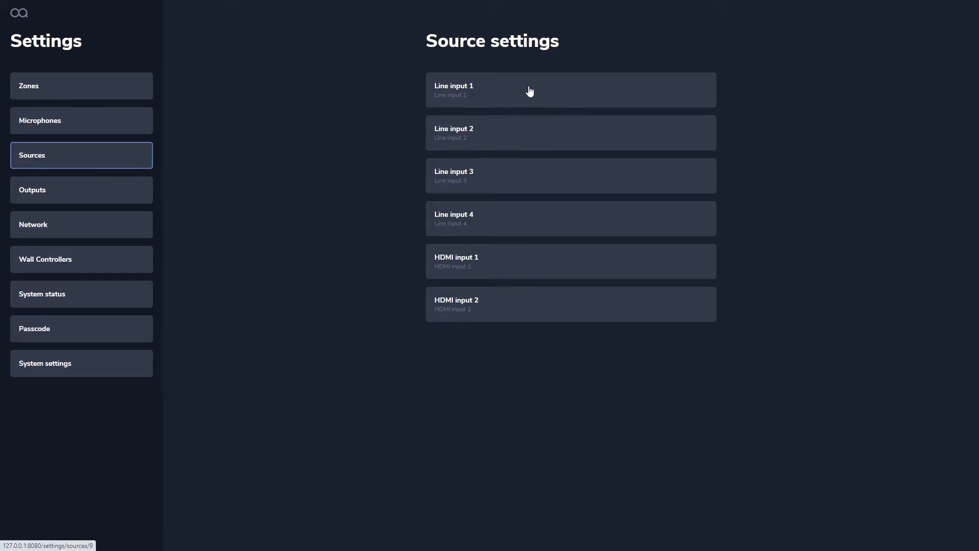
click(529, 90)
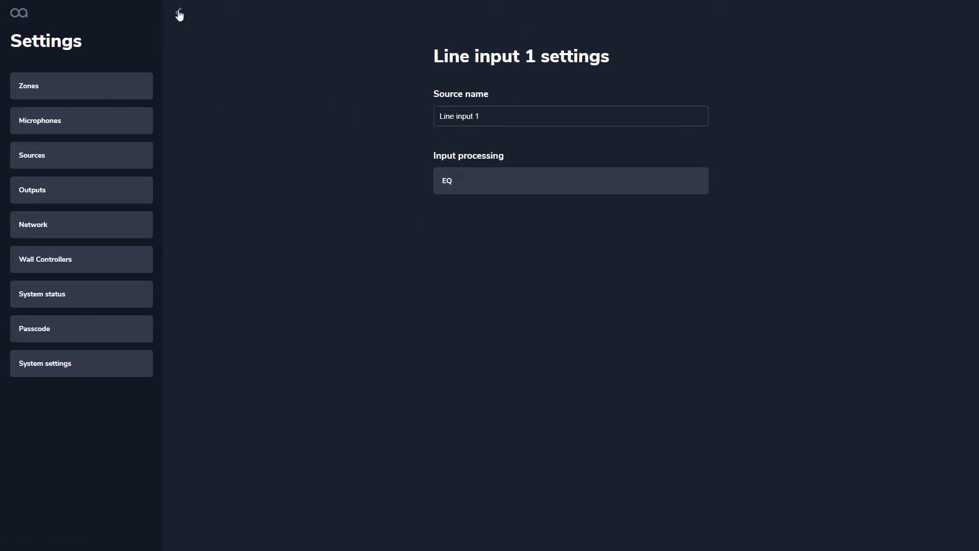
click(80, 155)
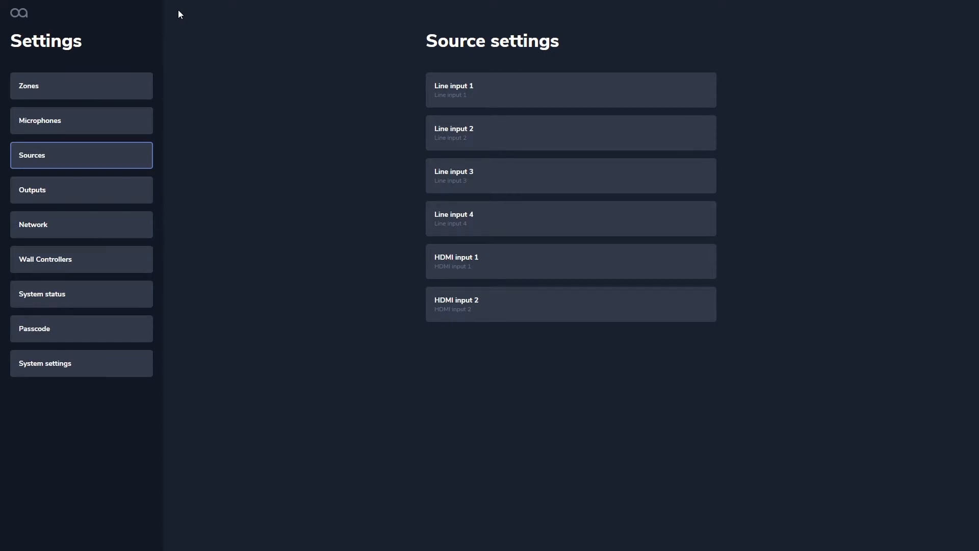
click(570, 90)
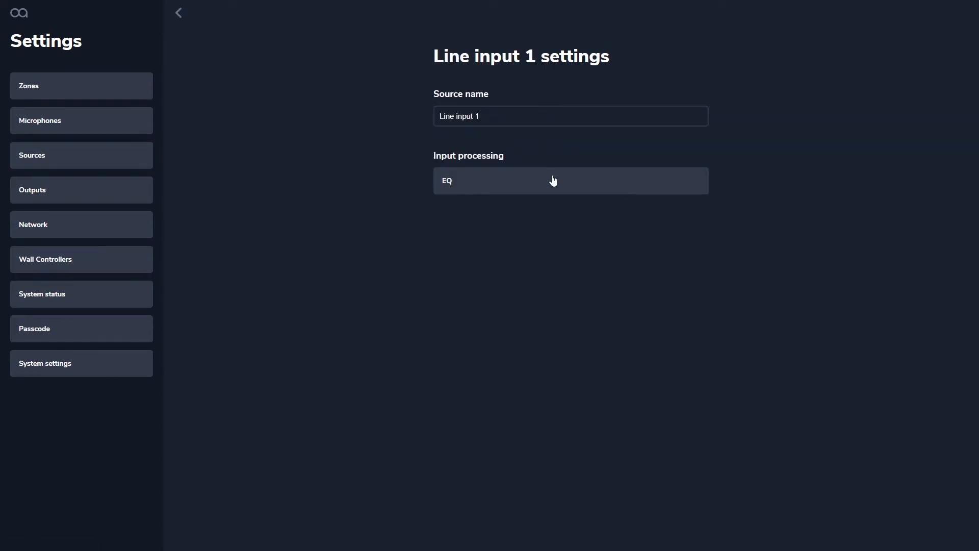
click(569, 180)
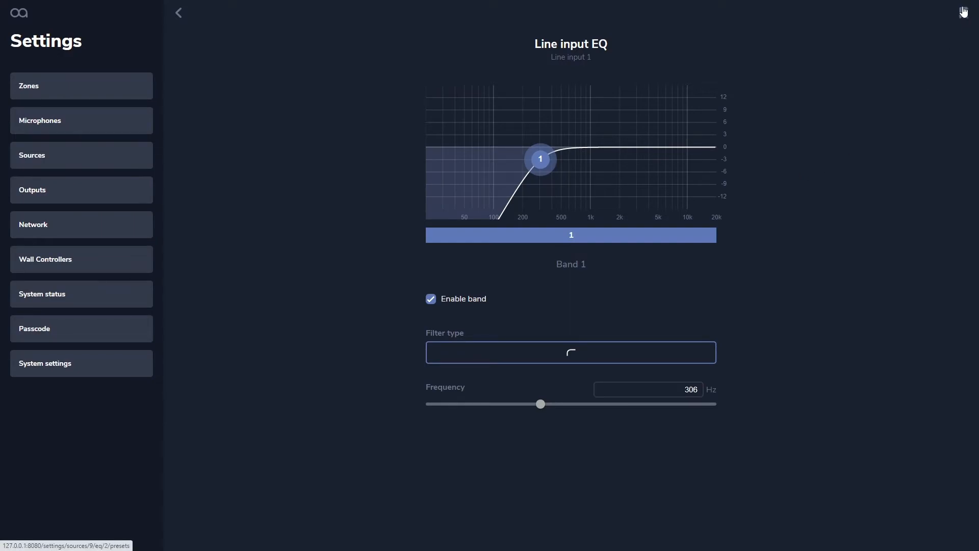
mouse_move(961, 25)
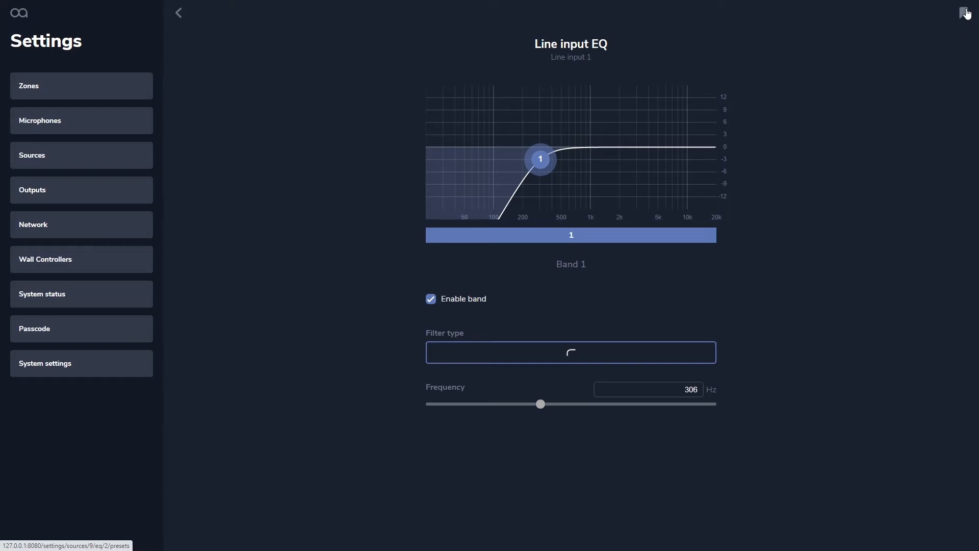
Show Output 1's settings: Zone 1 Sum source, edited Martin Audio amp preset and 0 ms delay.
click(81, 190)
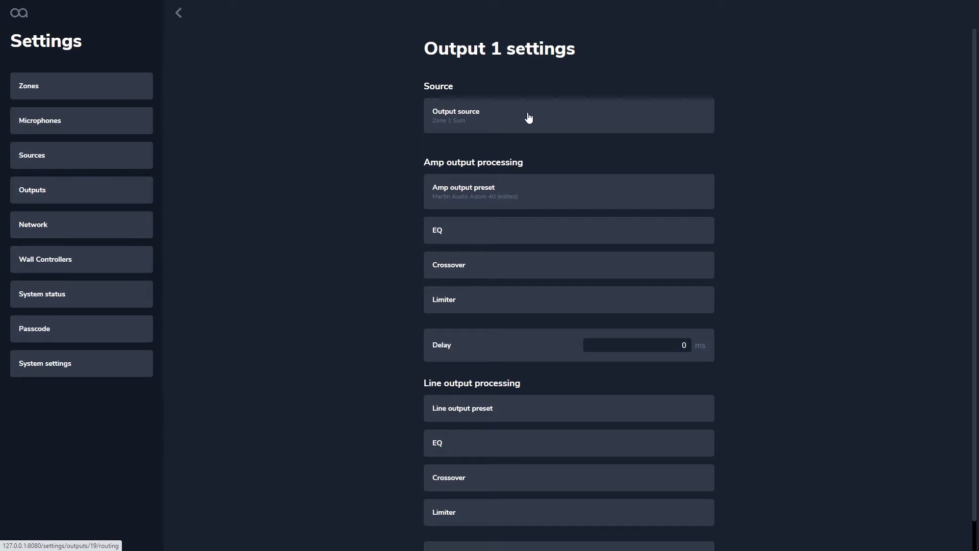
mouse_move(490, 121)
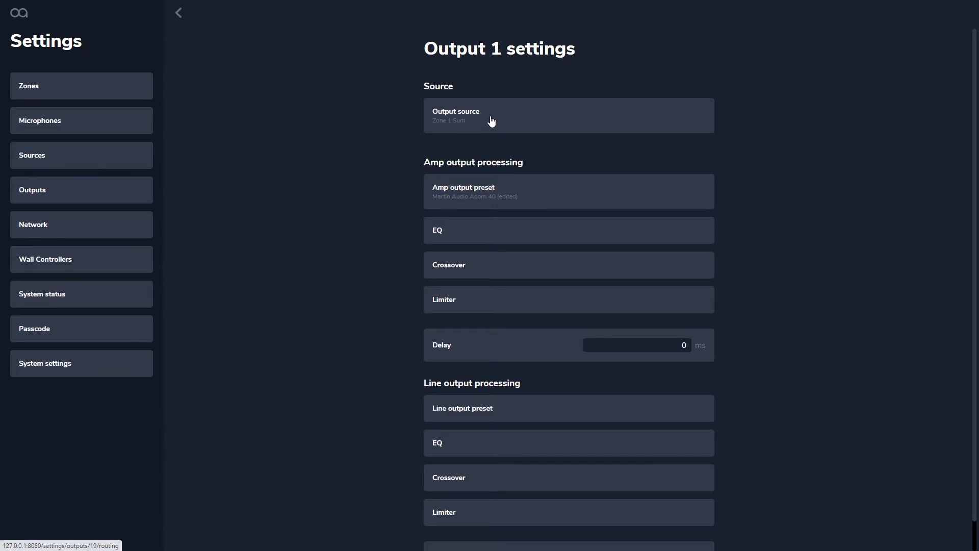
Show Output 1's source choices — Left, Right, Sum per zone — with Bar Sum current.
click(567, 115)
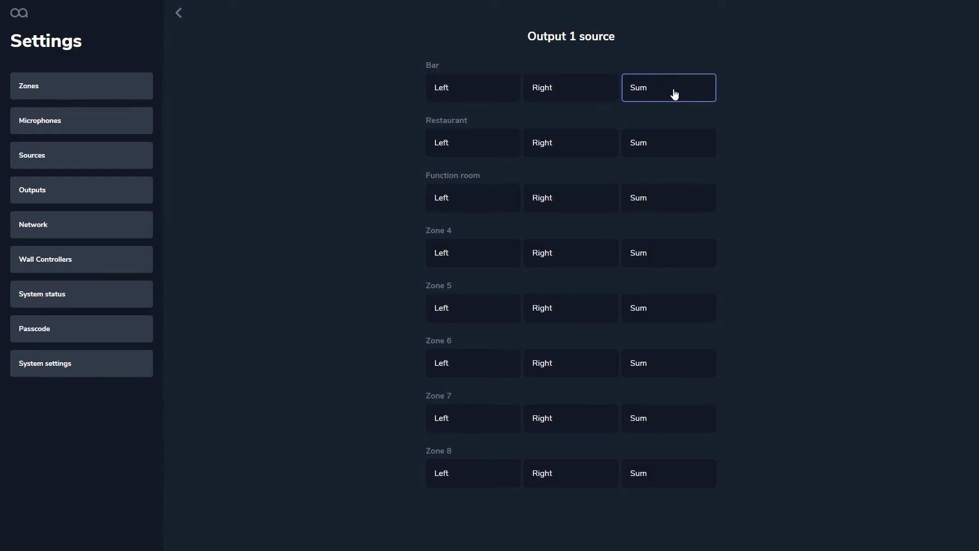
mouse_move(672, 109)
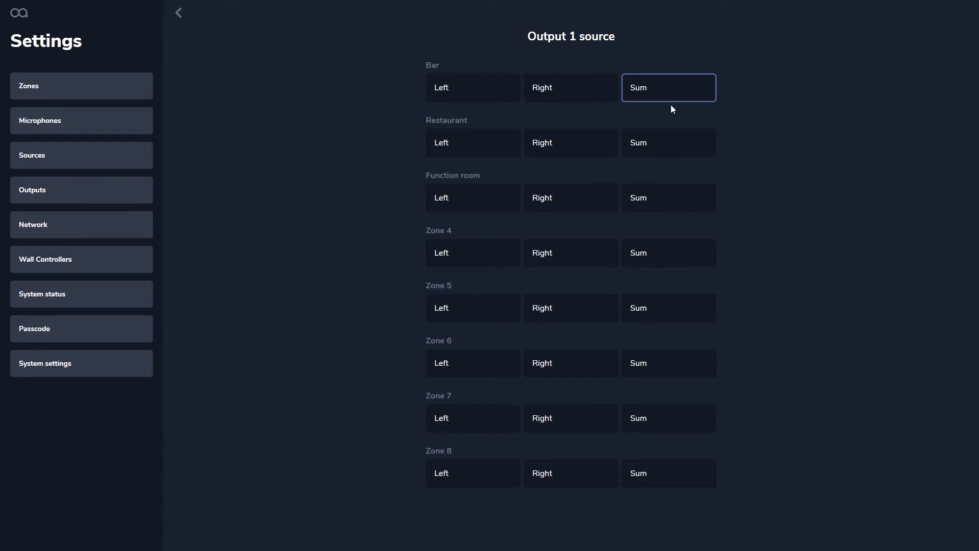
mouse_move(673, 106)
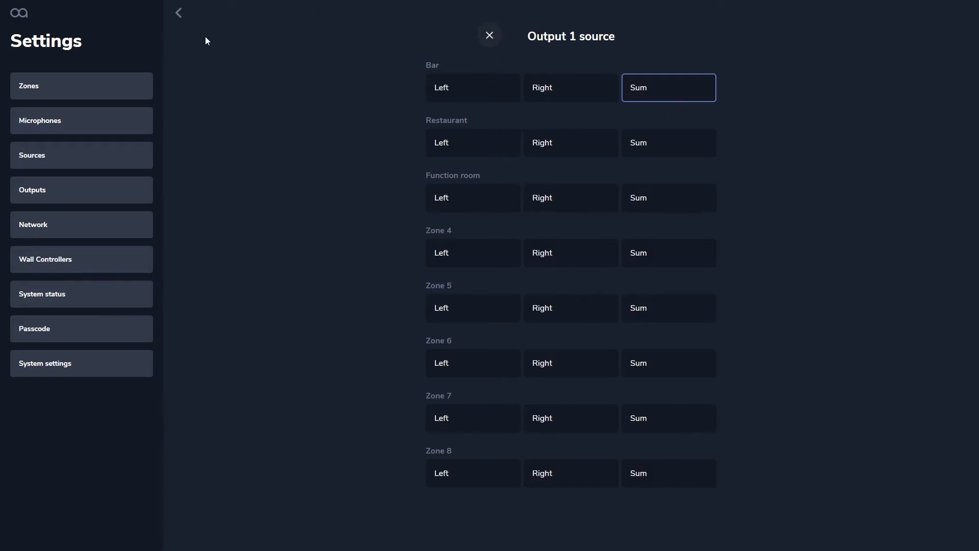
Close the source choices, leaving Output 1 on Zone 1 Sum.
click(489, 35)
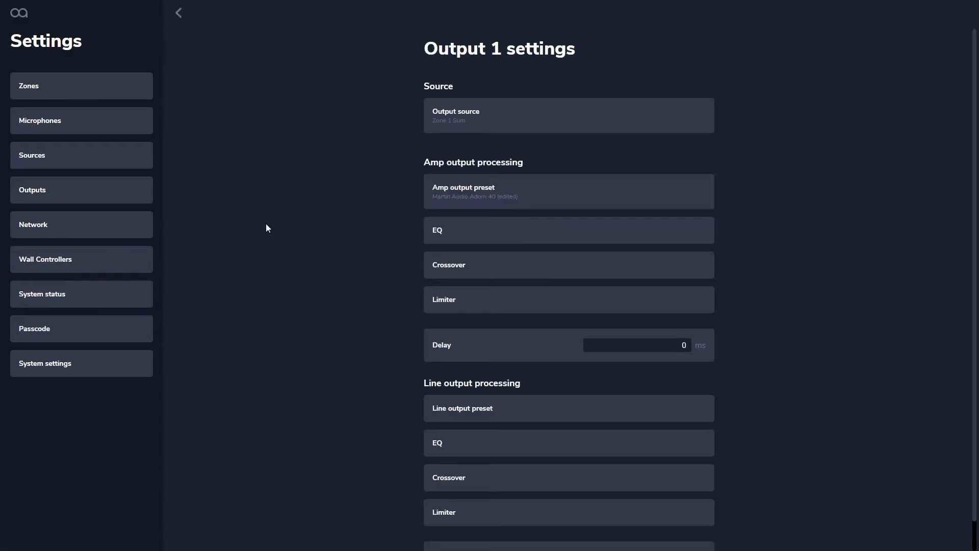
mouse_move(368, 306)
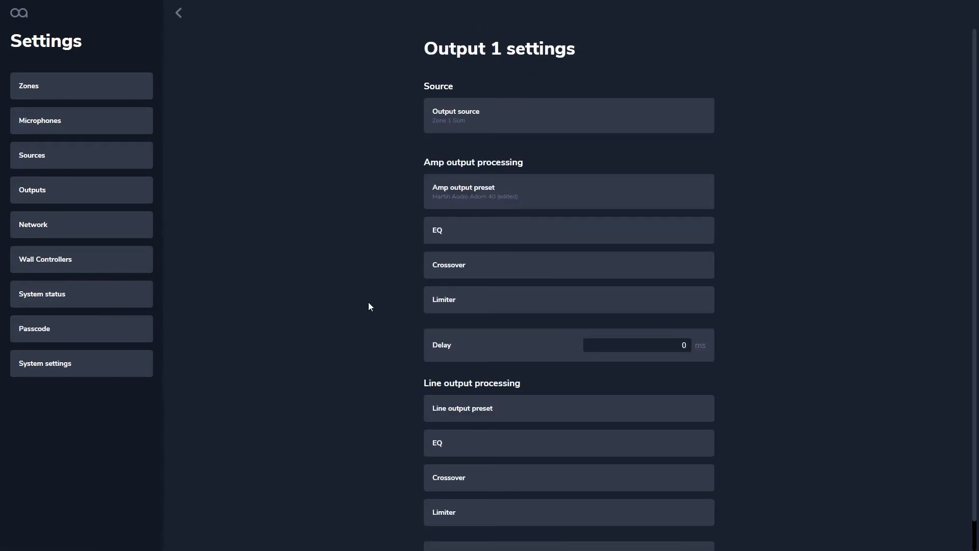
mouse_move(302, 284)
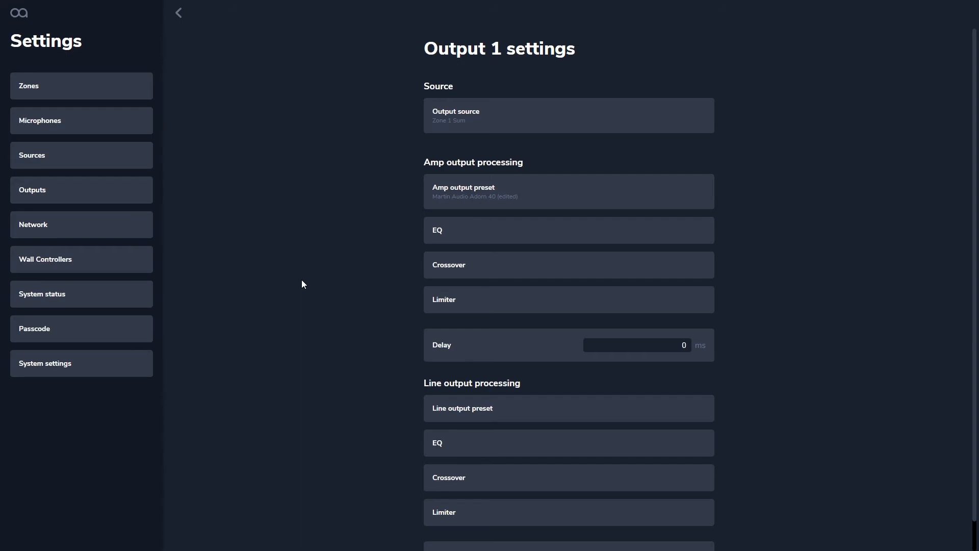
mouse_move(135, 265)
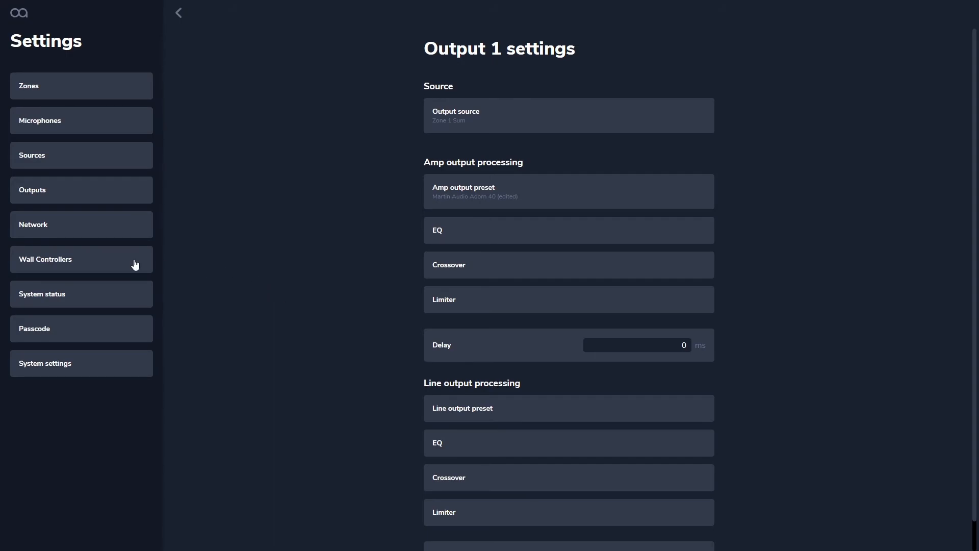
Review network settings, then the wall controllers list with a four-zone controller on Input 1.
click(80, 225)
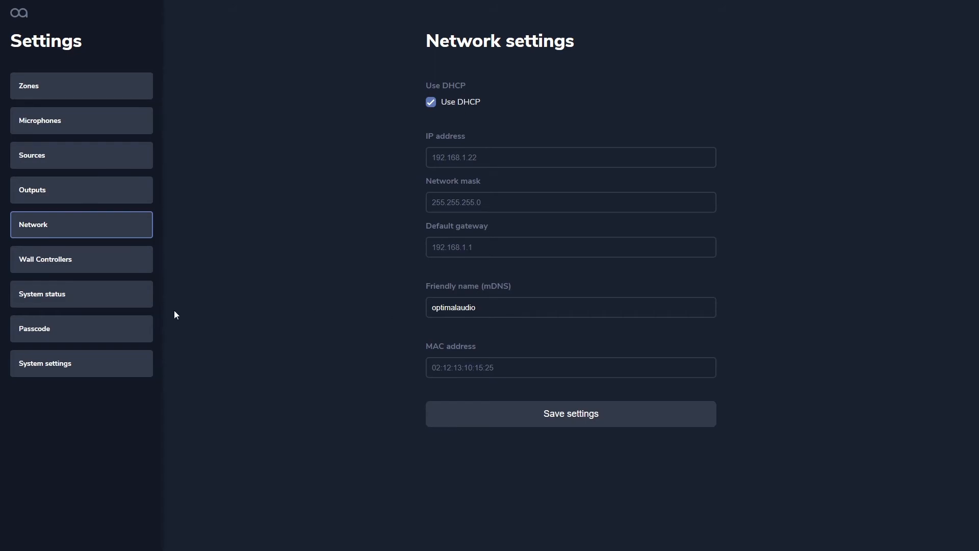
mouse_move(130, 258)
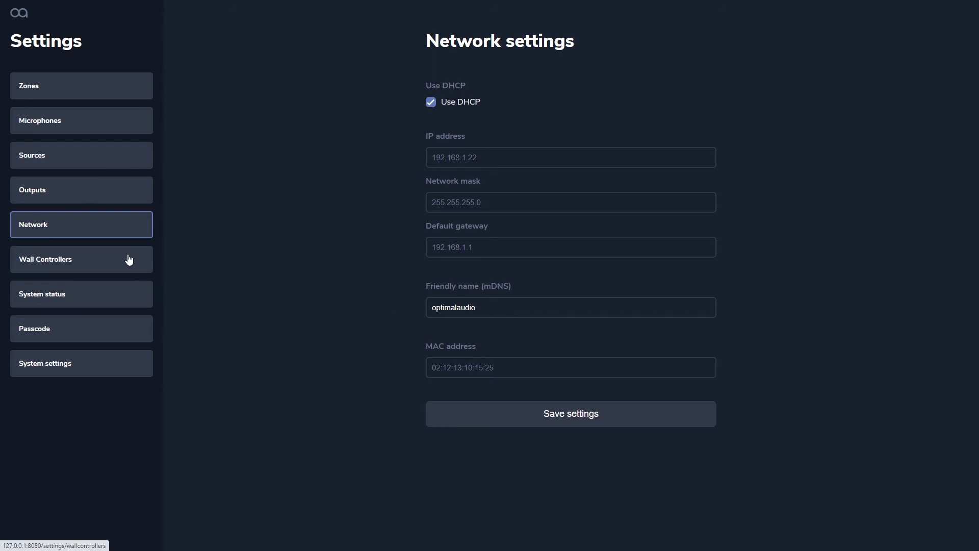
click(81, 259)
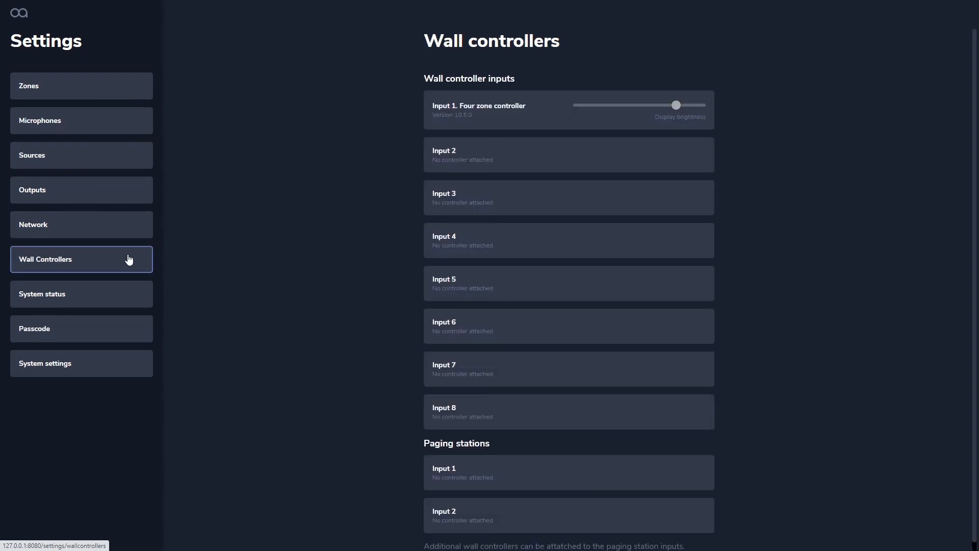
mouse_move(83, 300)
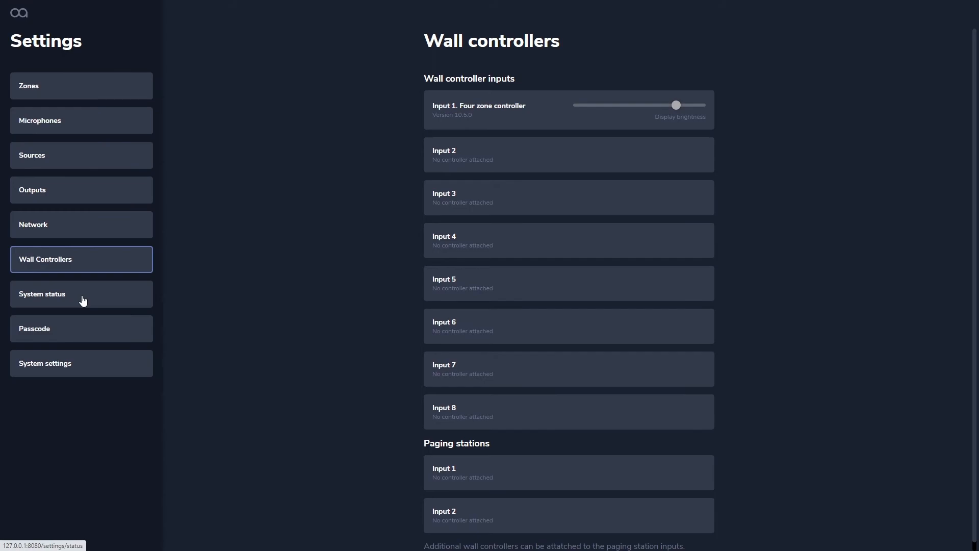
Check system status, then switch on Require passcode in the Passcode settings.
click(80, 294)
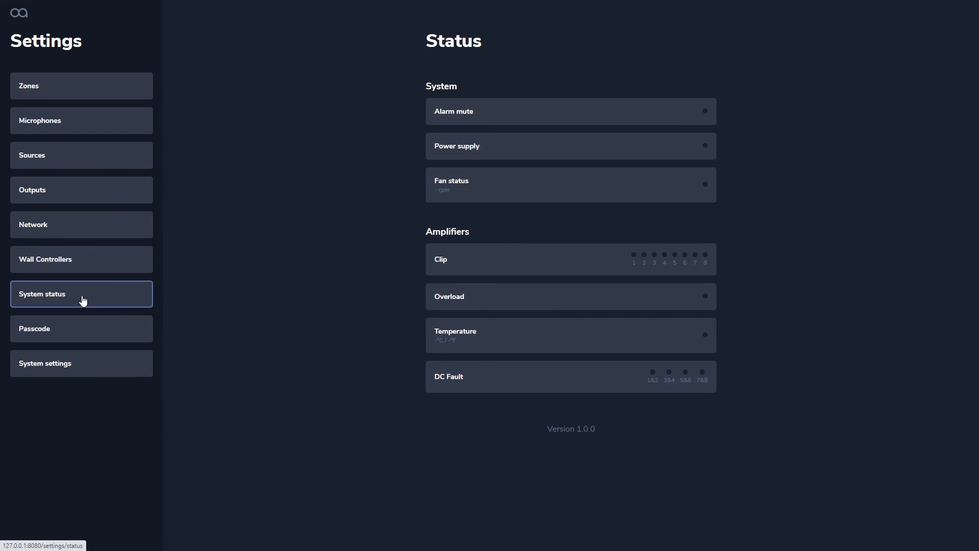
mouse_move(105, 338)
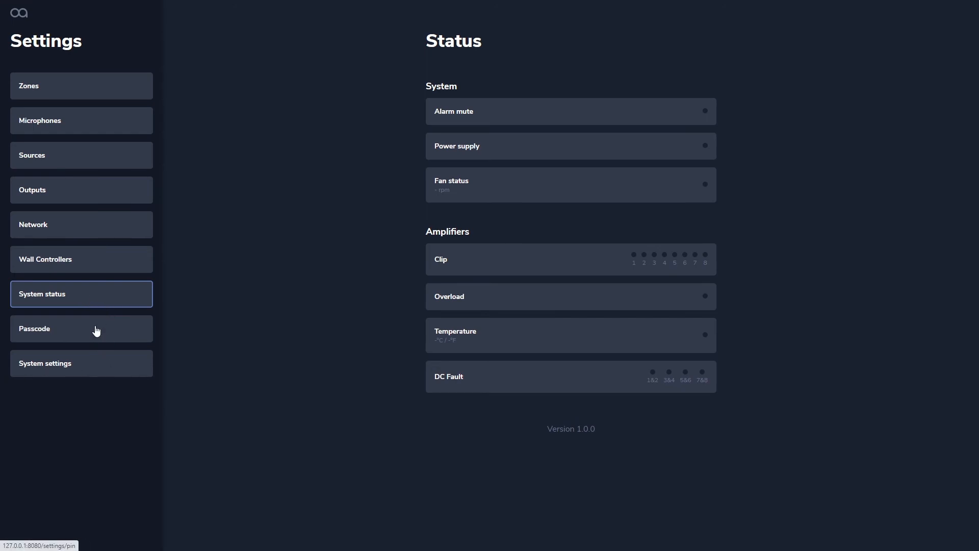
click(80, 328)
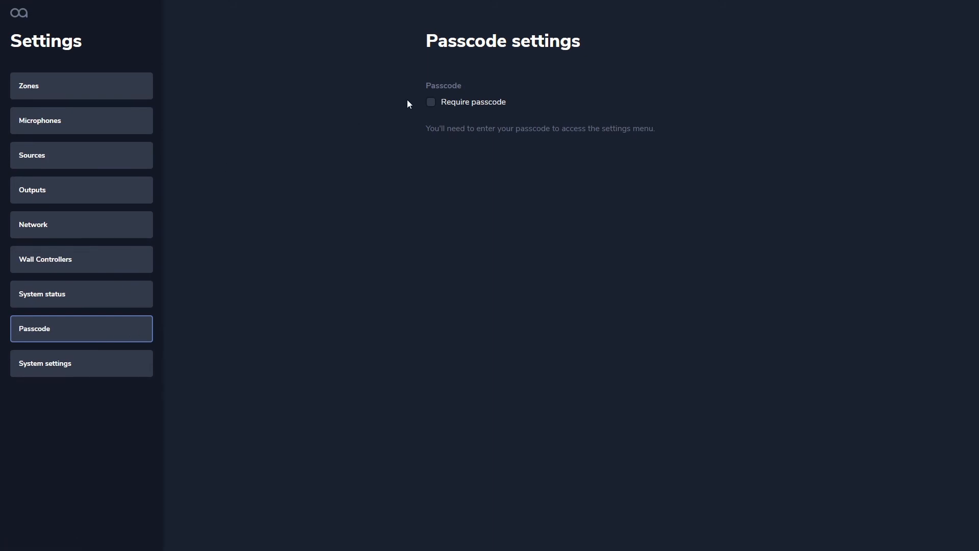
click(430, 102)
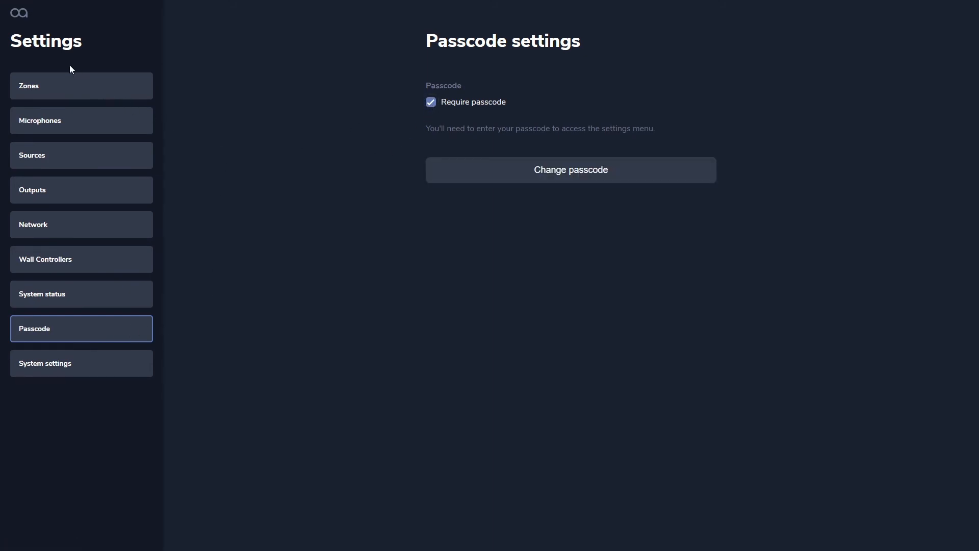